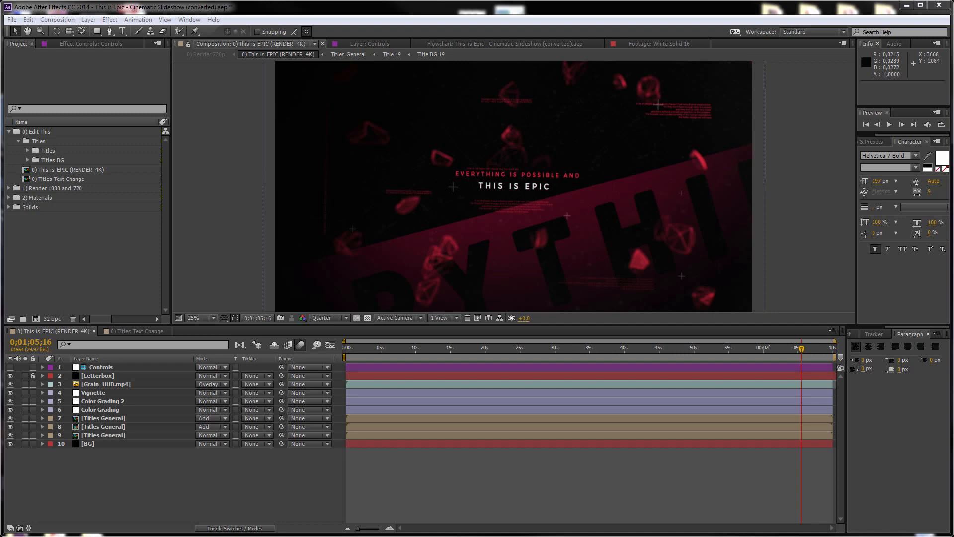
mouse_move(52, 151)
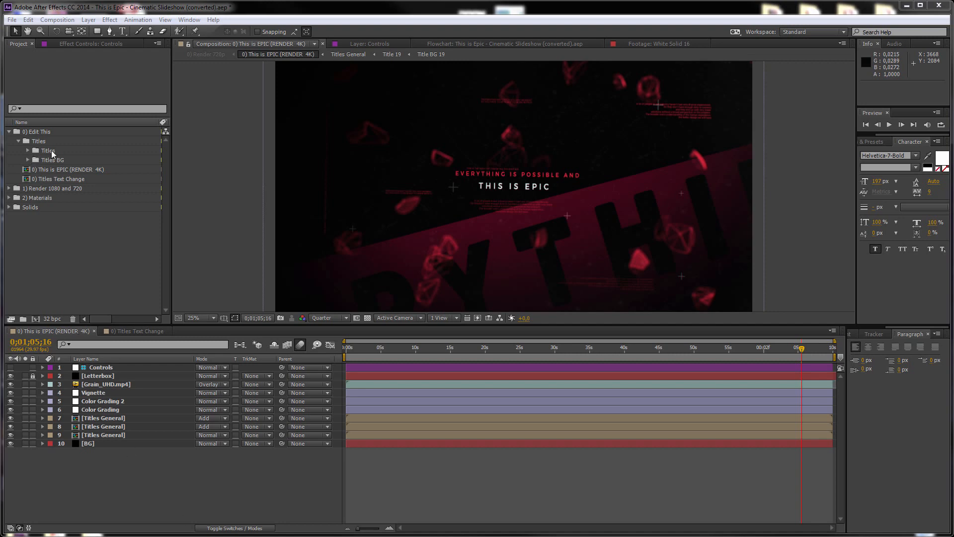
Expand the Titles folder and select the Title 16 and Title 17 compositions.
left_click(49, 150)
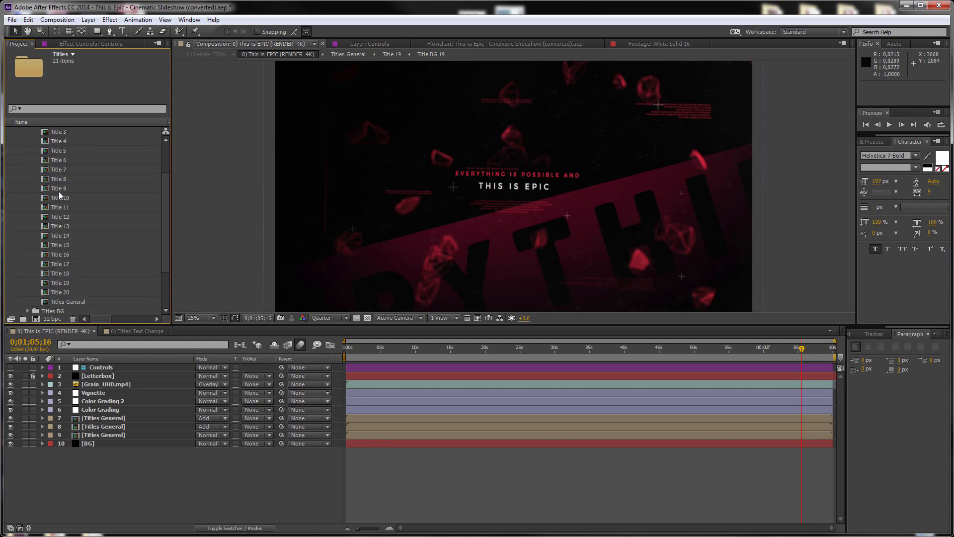
left_click(61, 253)
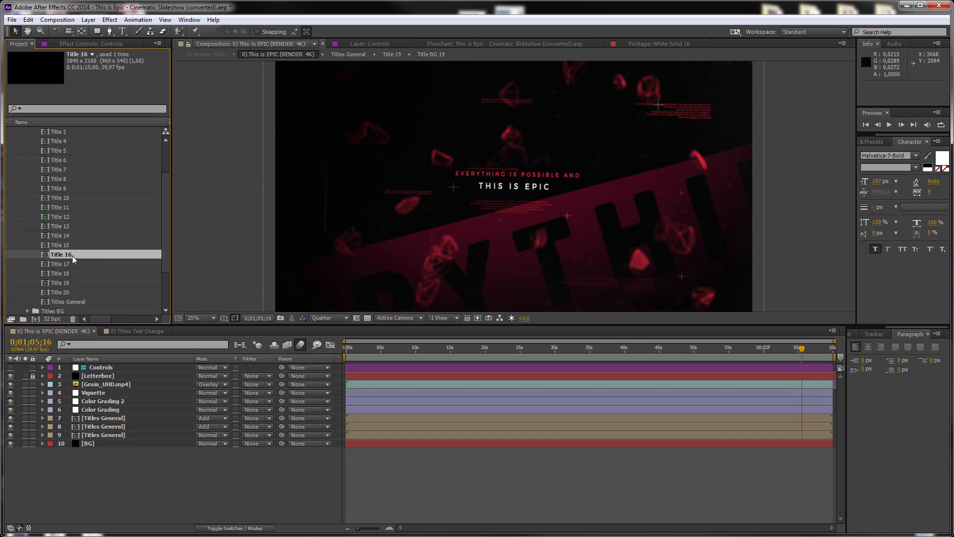
left_click(61, 264)
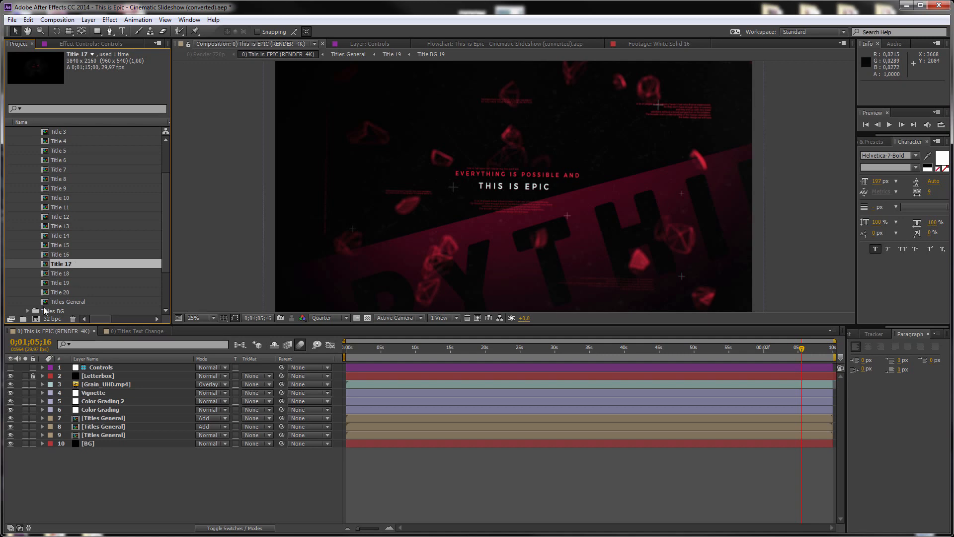
mouse_move(38, 319)
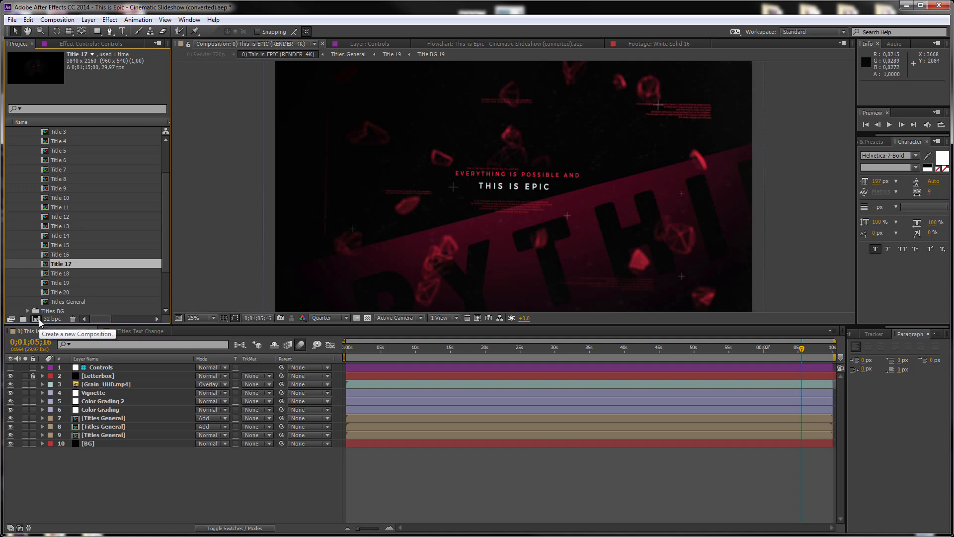
Create composition Comp 1 on the HDTV 1080 29.97 preset with duration 0;00;08;00.
left_click(11, 319)
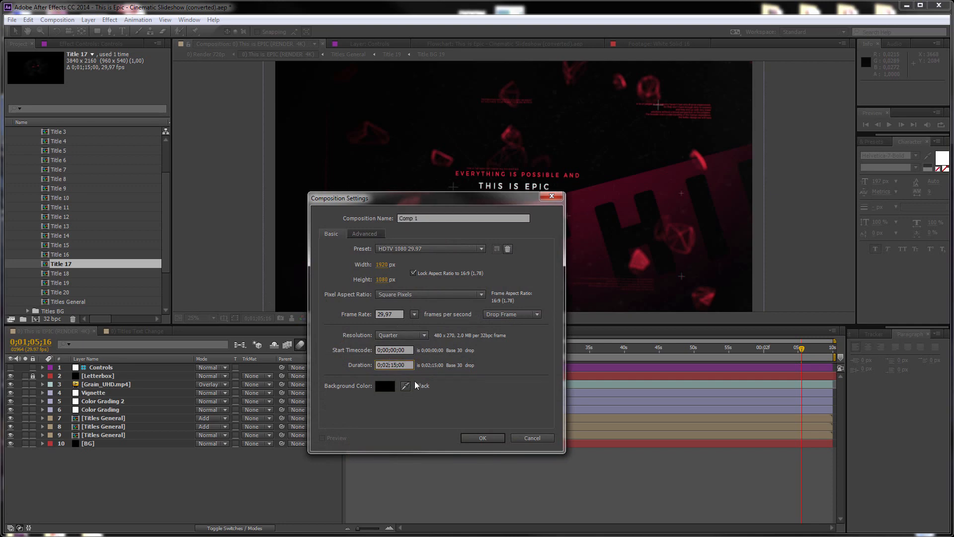
type("0;00;08;00")
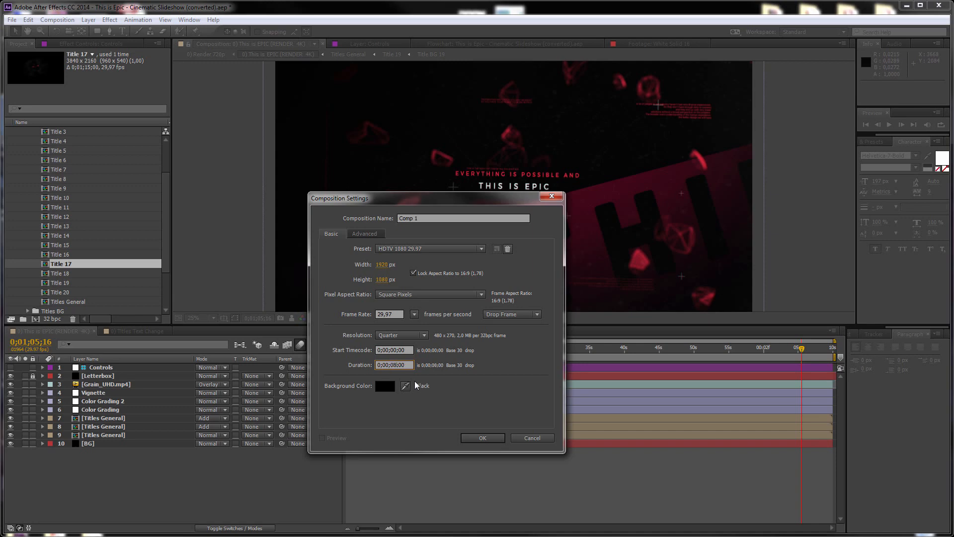
mouse_move(483, 438)
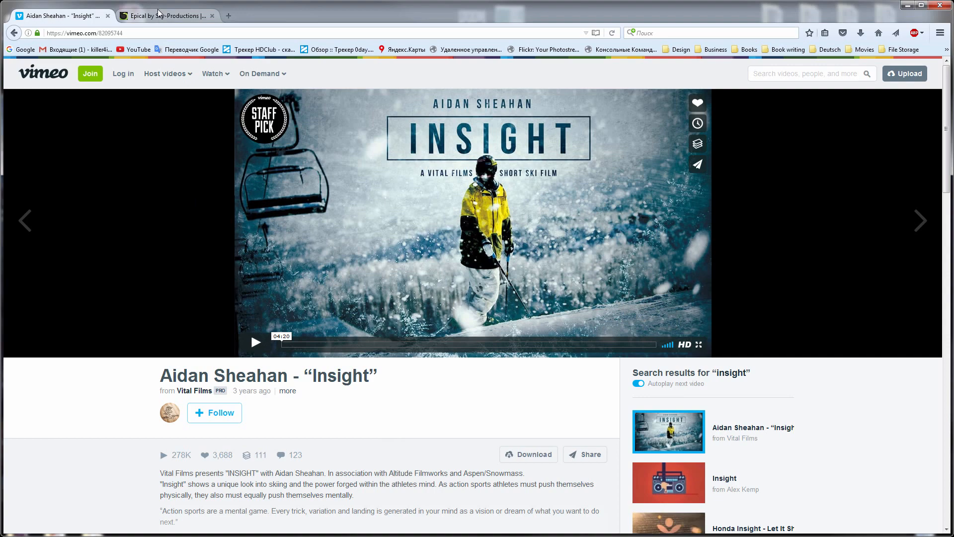
Switch to the Firefox tab showing Aidan Sheahan – Insight on Vimeo.
left_click(164, 15)
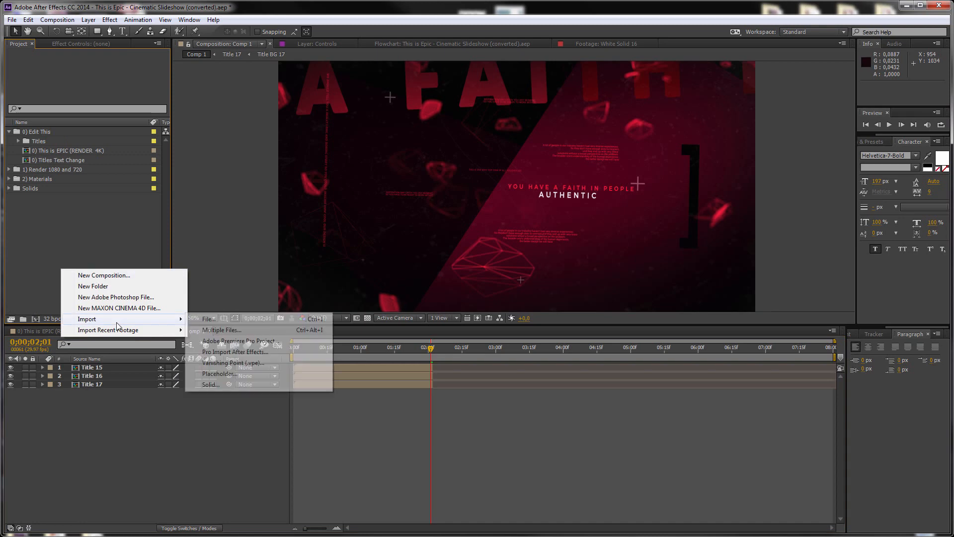
Import Blank render.mov into the project for Comp 1.
left_click(221, 329)
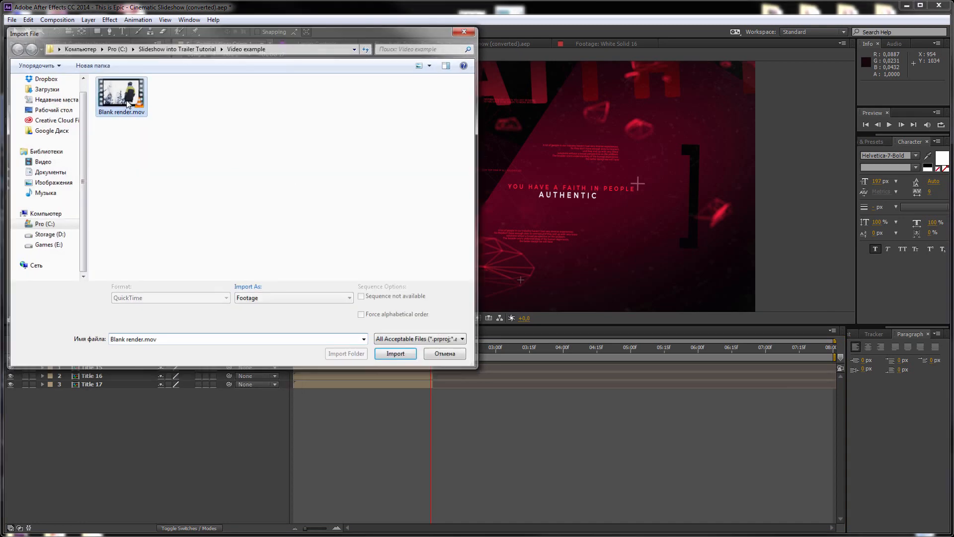
left_click(395, 354)
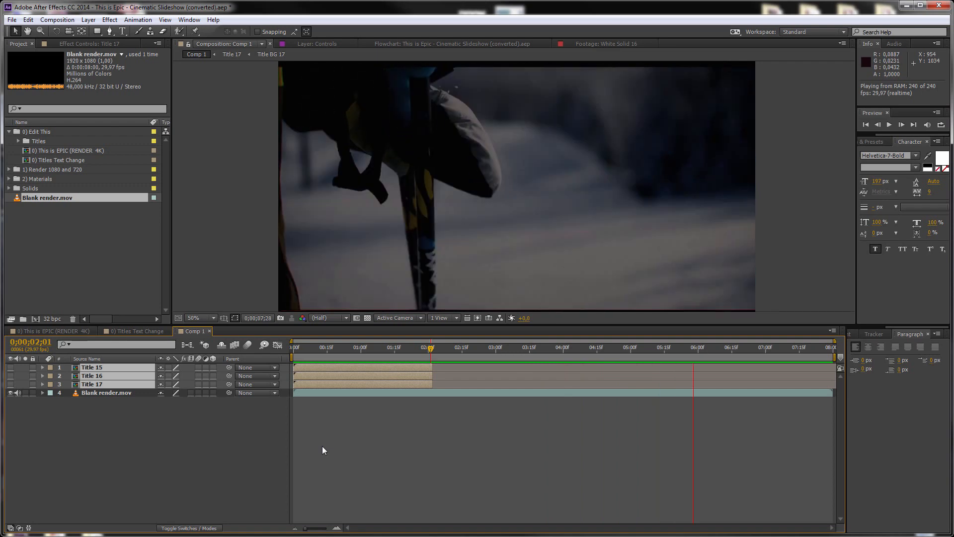
Reveal Blank render.mov's audio waveform in the Comp 1 timeline.
left_click(42, 393)
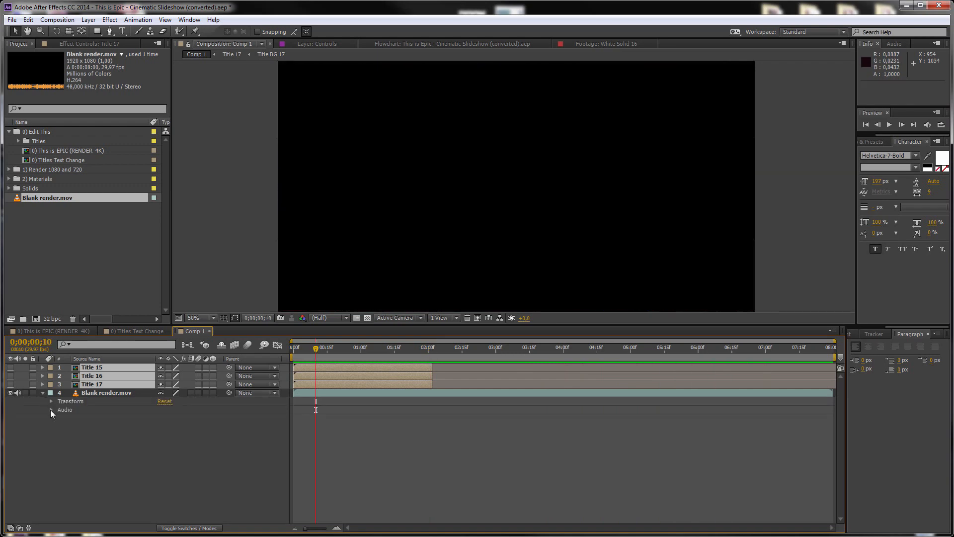
left_click(51, 410)
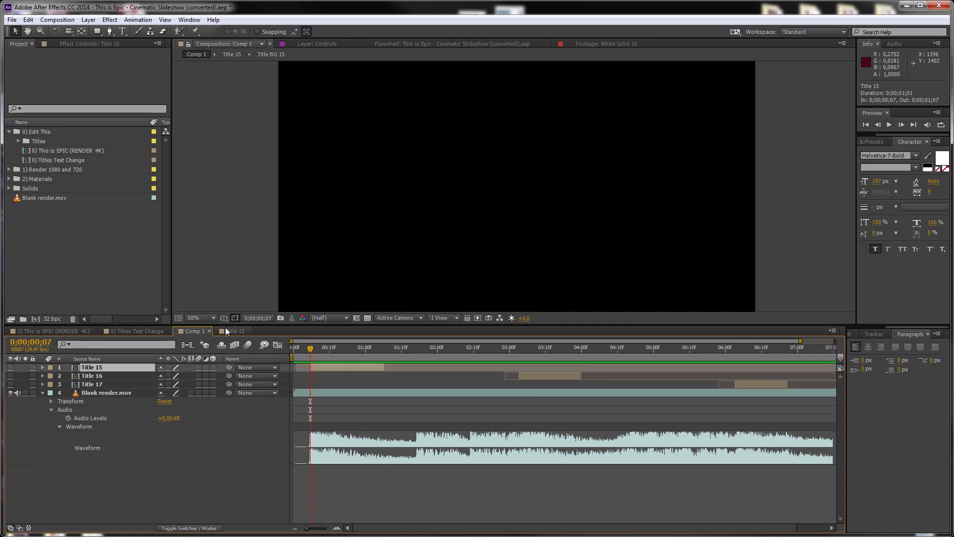
Inspect the Text 1 layer in Title 15, then a text layer in Title 16.
left_click(234, 330)
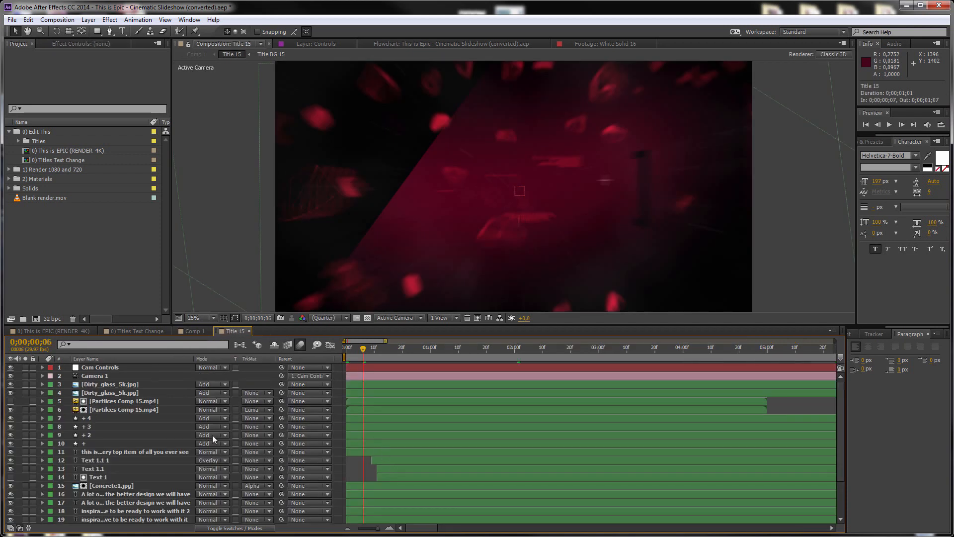
left_click(97, 477)
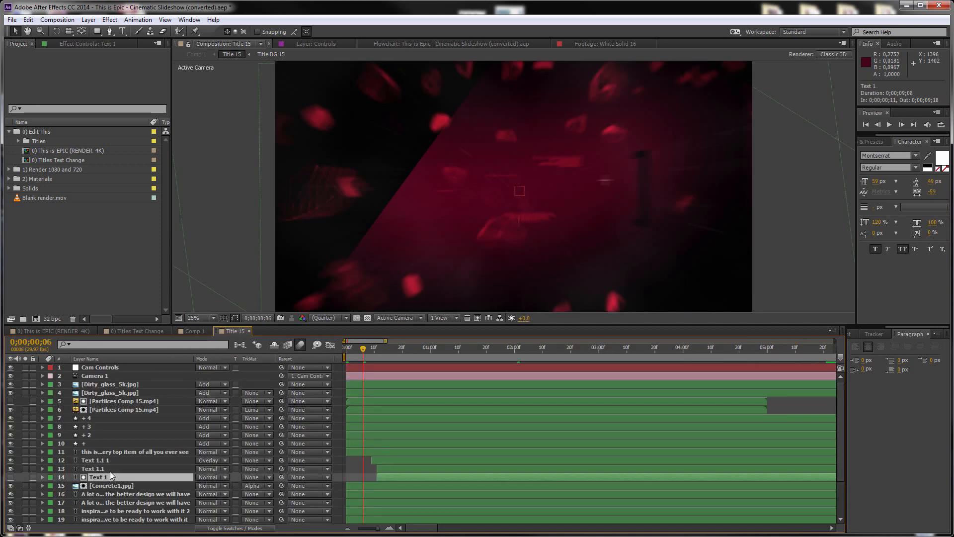
left_click(94, 468)
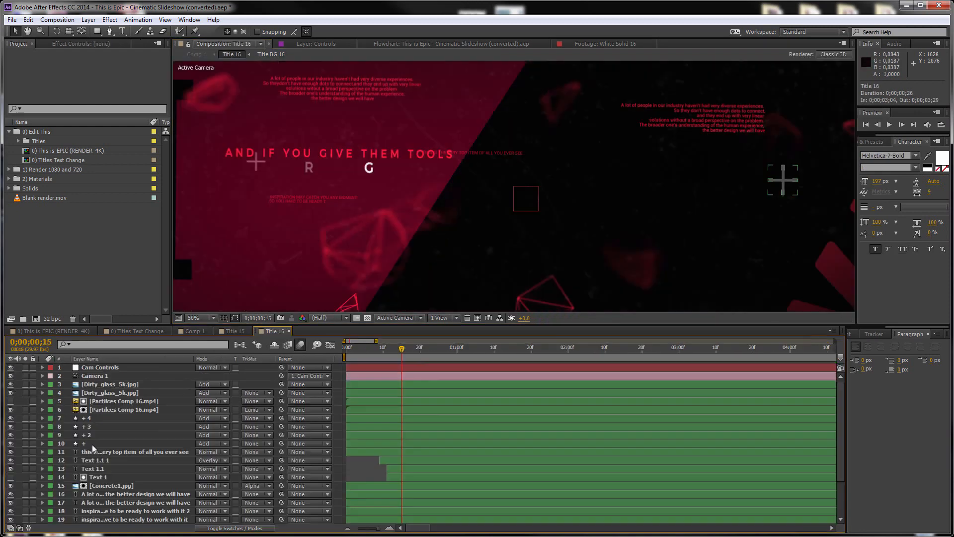
left_click(97, 468)
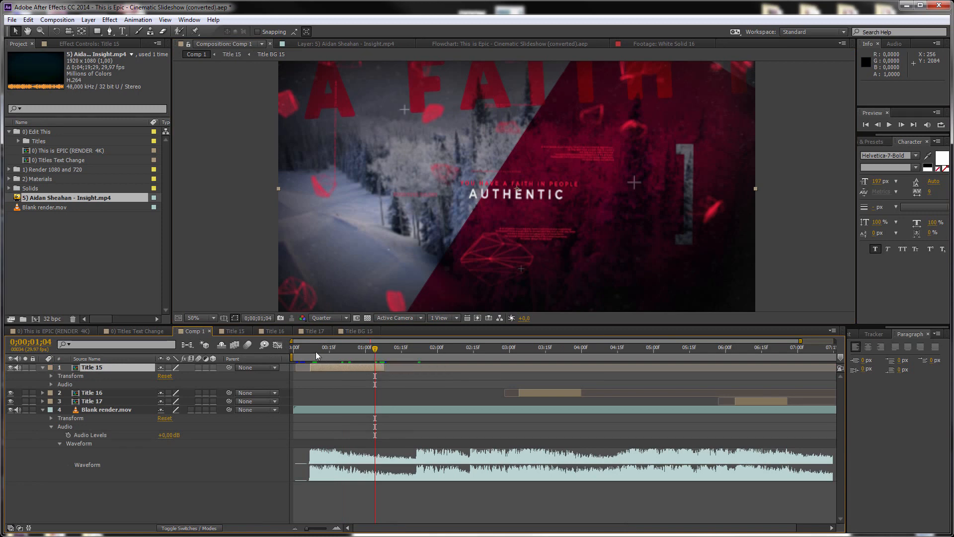
Scrub Comp 1 to check Title 15 and Title 16 playing over the Insight ski footage.
left_click(524, 347)
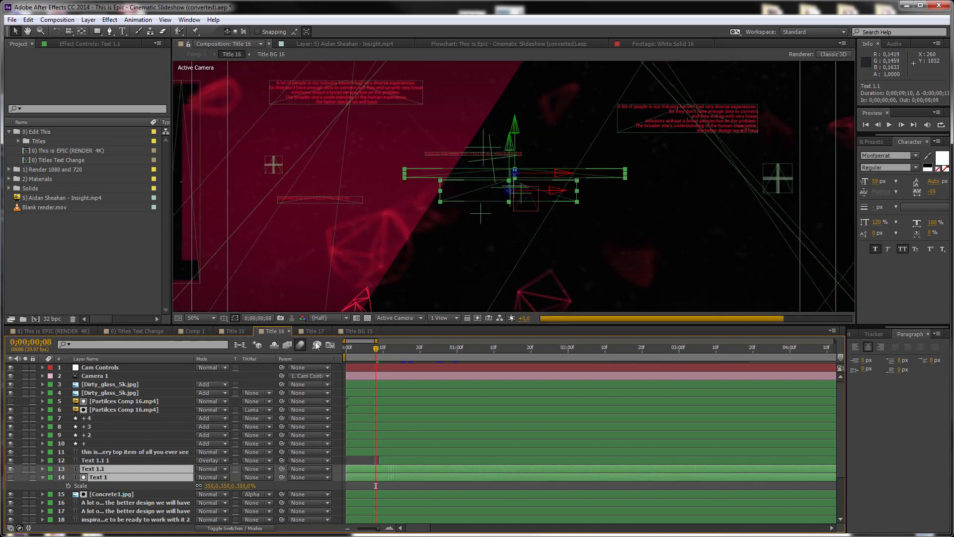
left_click(312, 330)
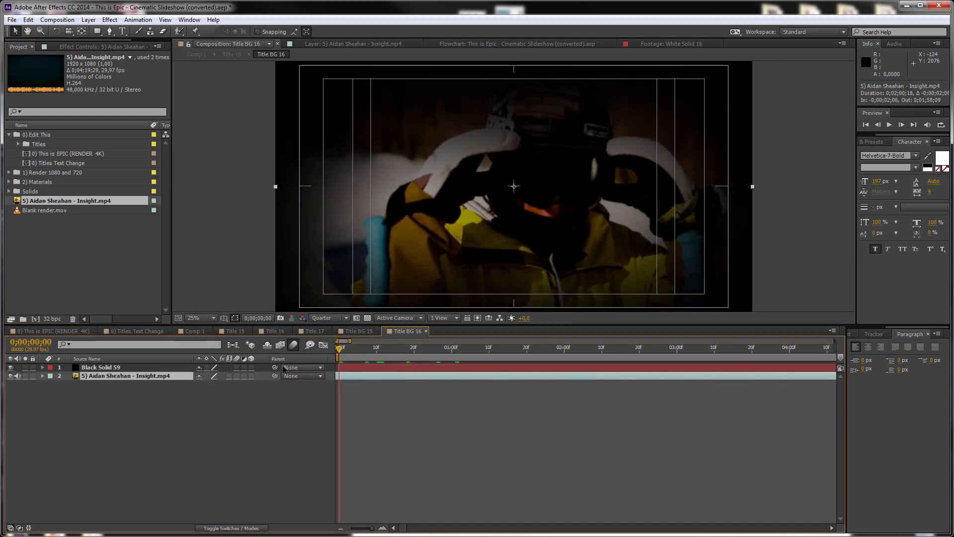
left_click(195, 330)
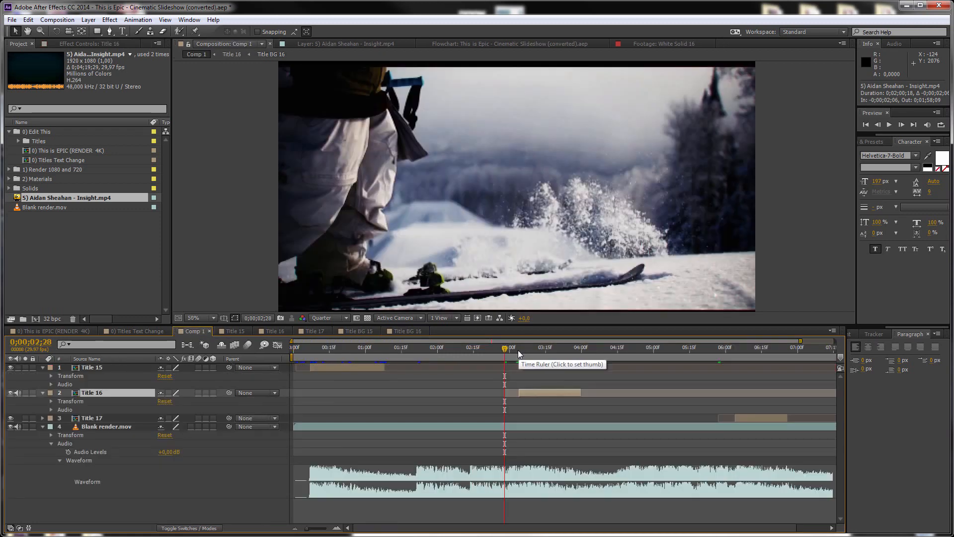
left_click(548, 347)
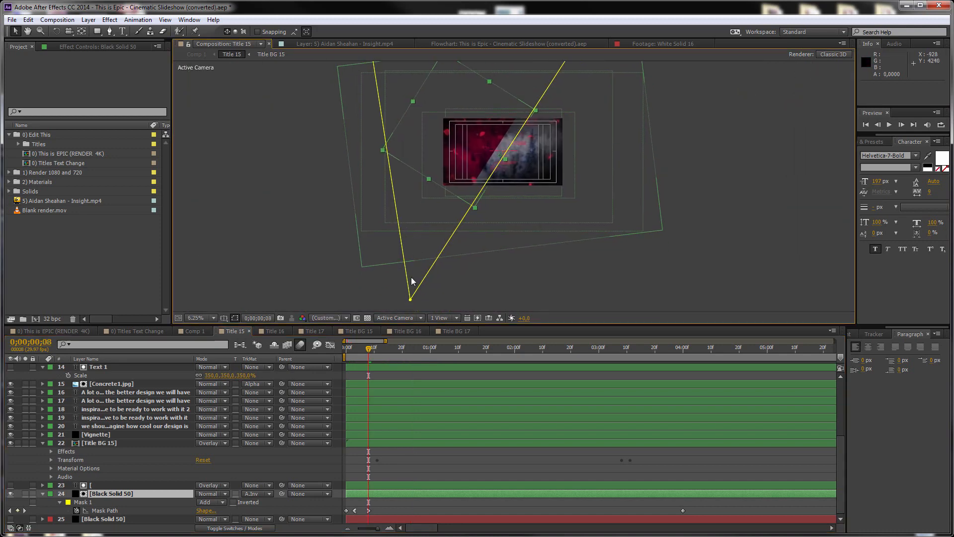
Reshape Mask 1 on Black Solid 50 in Title 15, then review the result in Comp 1.
left_click_drag(410, 298, 520, 270)
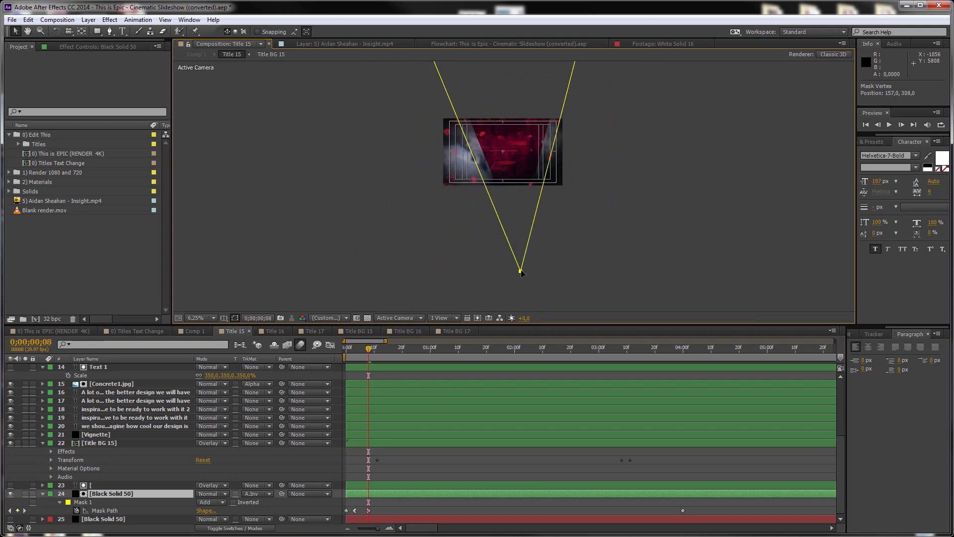
left_click_drag(522, 272, 505, 256)
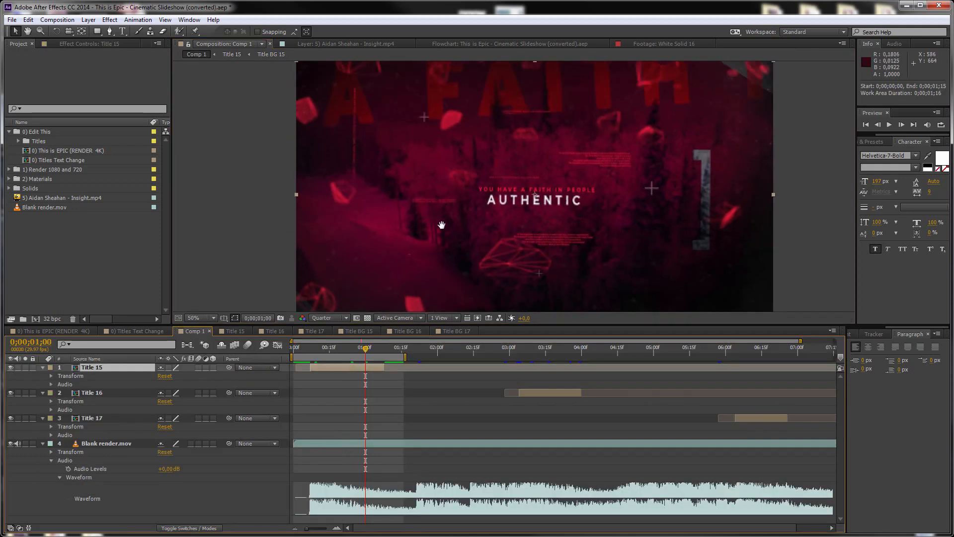
left_click(270, 330)
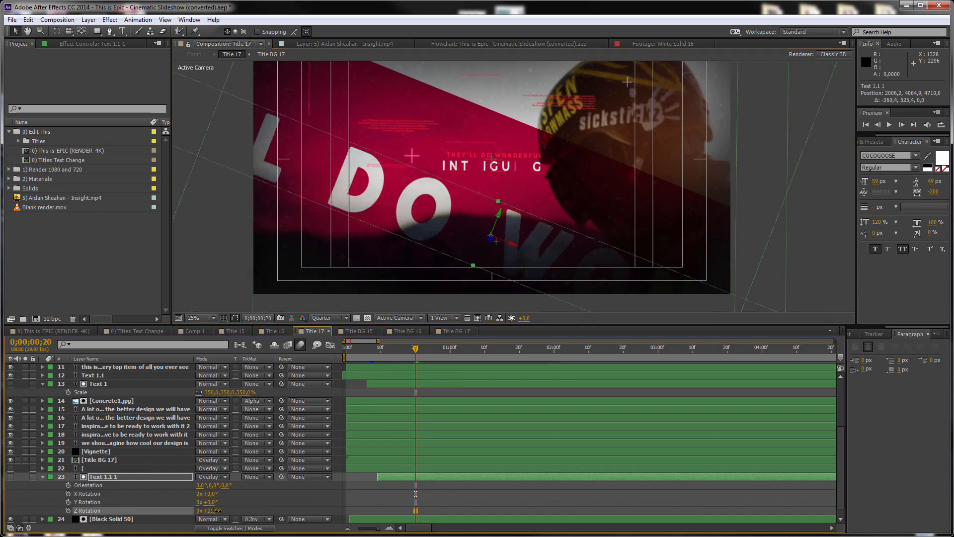
Adjust the Z Rotation of Title 17's slanted Text 1.1 1 lettering.
left_click(210, 318)
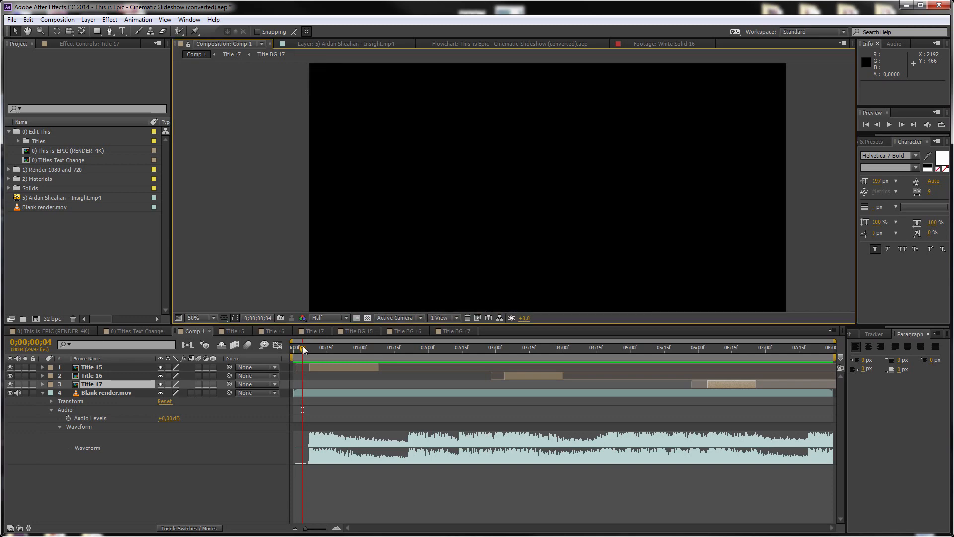
Scrub Comp 1 around the 6-second mark to preview the title timing.
left_click_drag(299, 346, 313, 347)
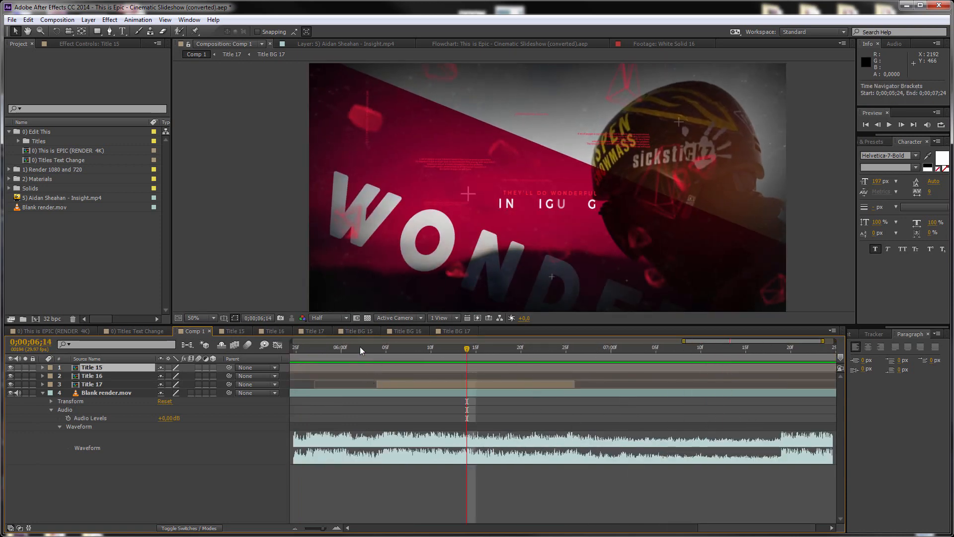
left_click(394, 347)
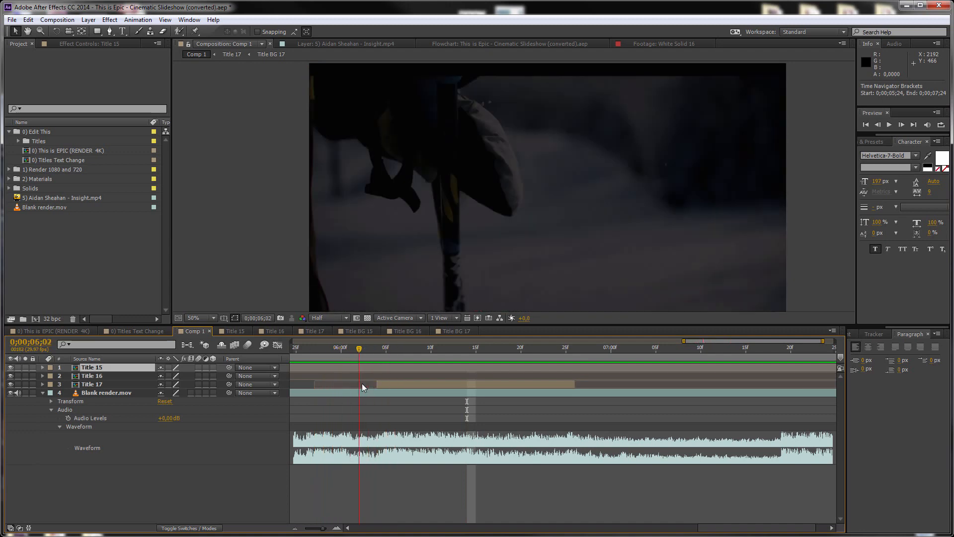
left_click(92, 384)
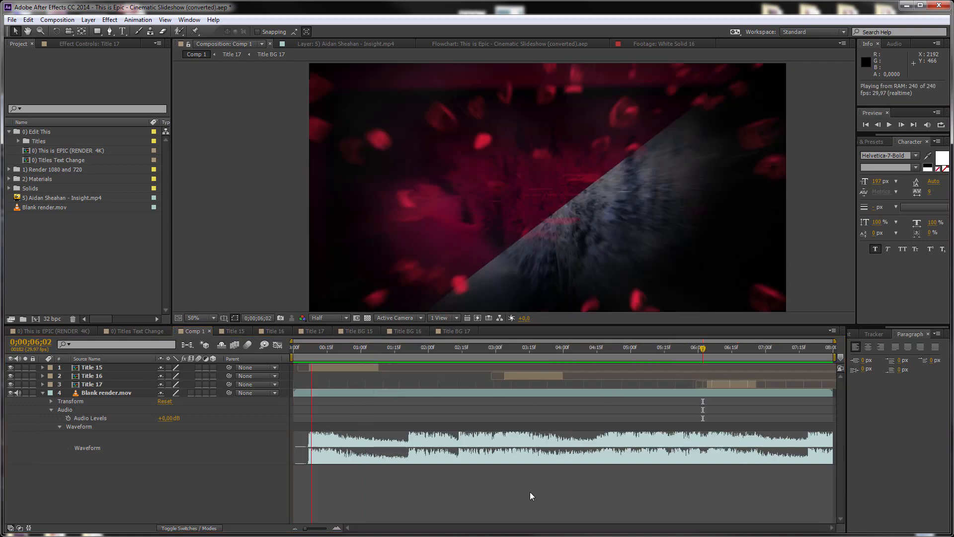
left_click(439, 347)
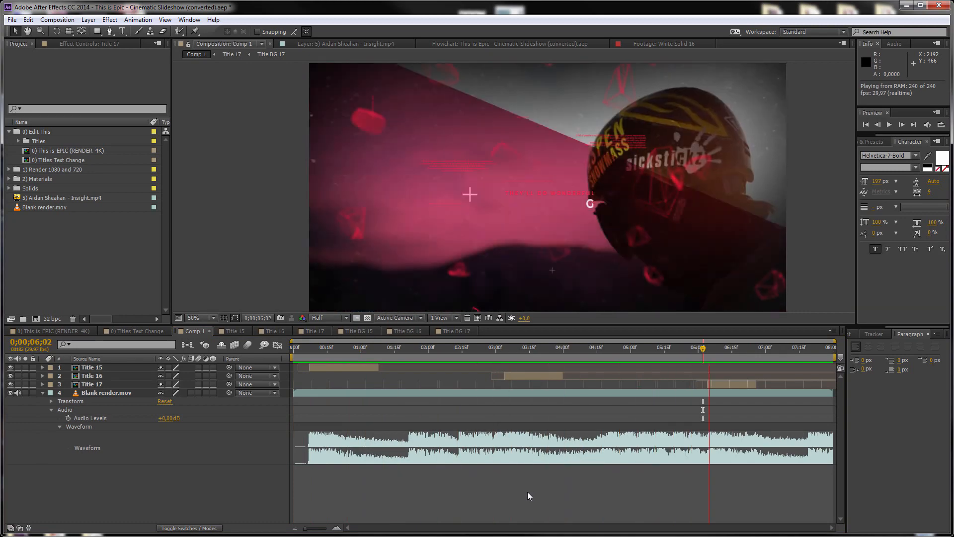
Step through the Title 16 and Title 17 slides, then reopen the Title 17 composition.
left_click(331, 348)
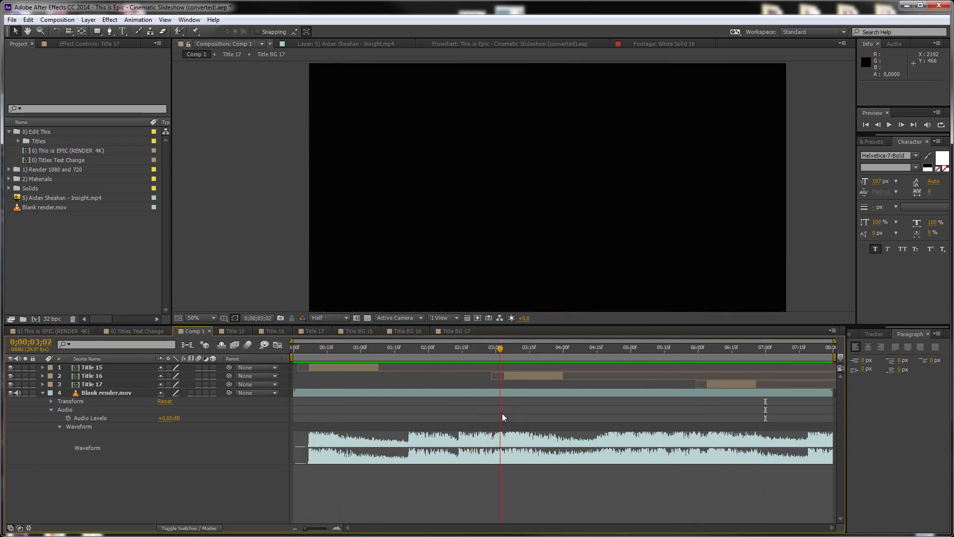
left_click(527, 347)
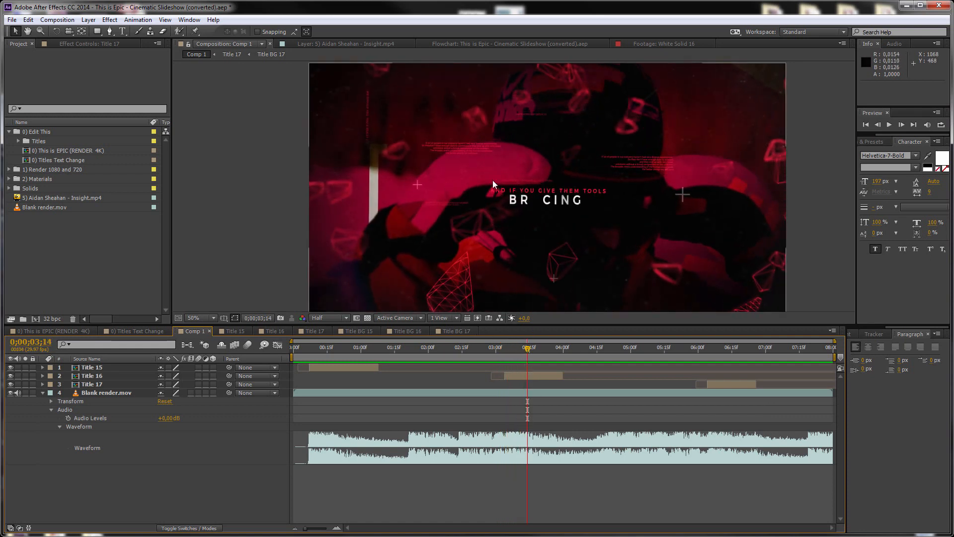
left_click(682, 347)
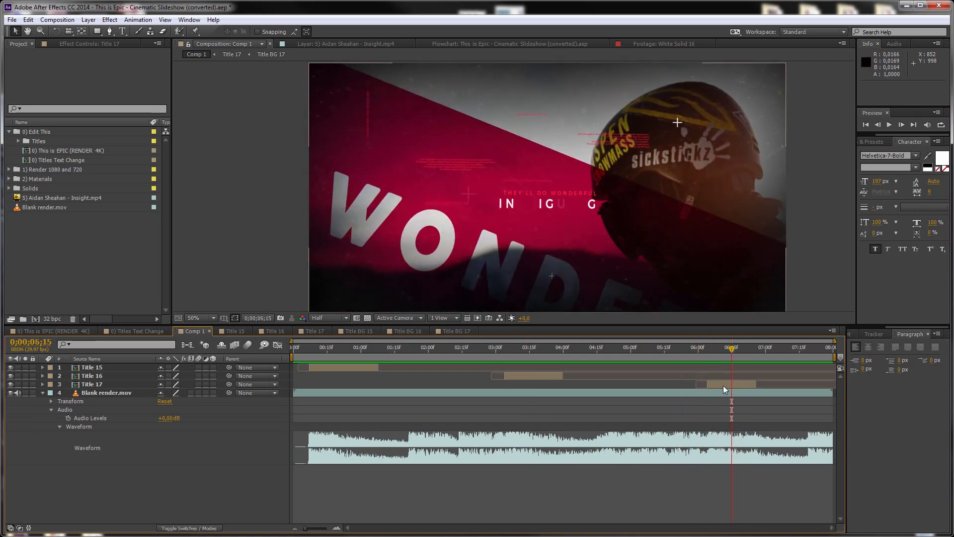
left_click(91, 383)
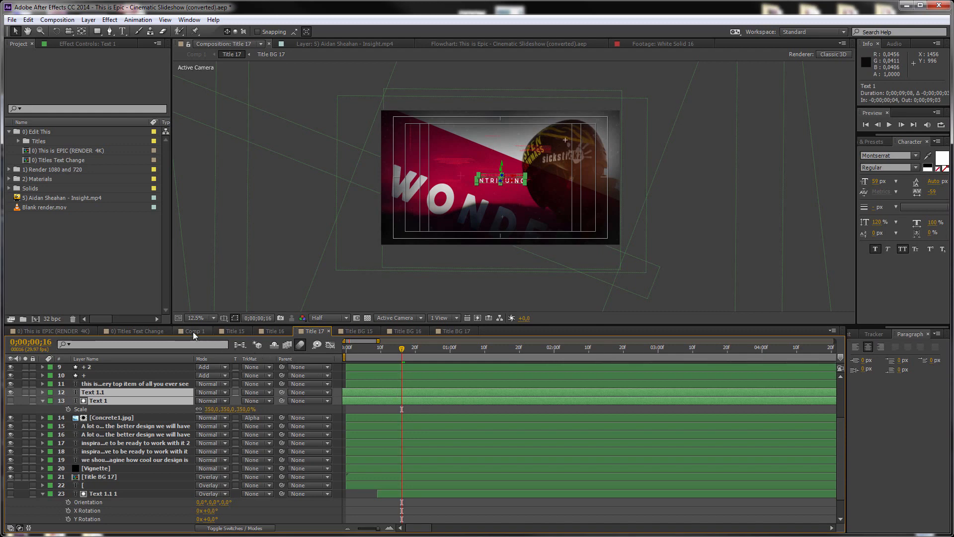
Select and copy the Particles Comp 15.mp4 opacity flicker keyframes in Title 15.
left_click(196, 330)
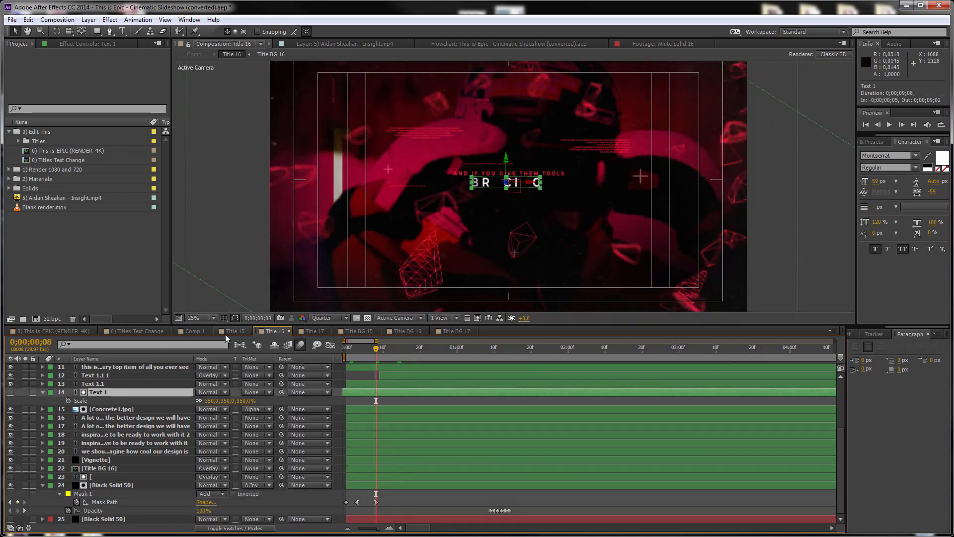
left_click(234, 330)
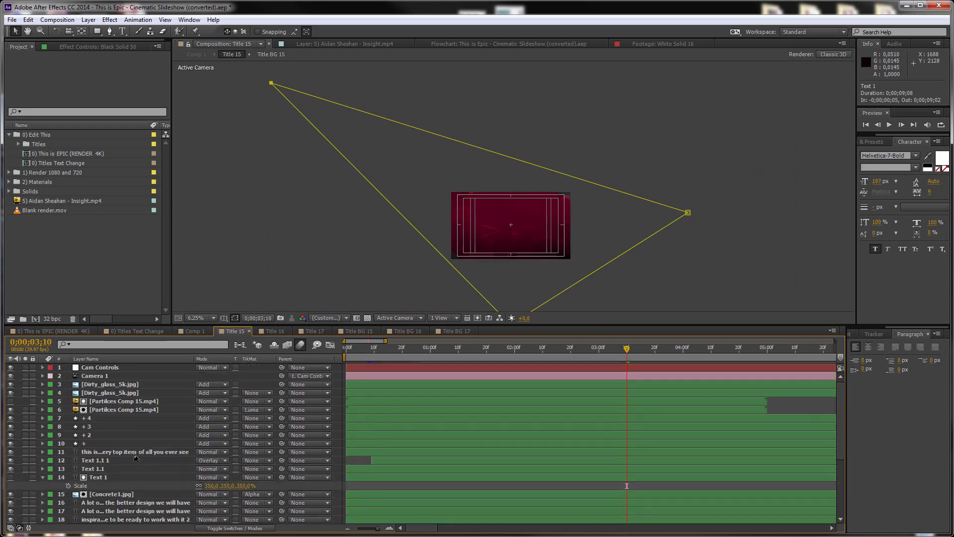
left_click(125, 409)
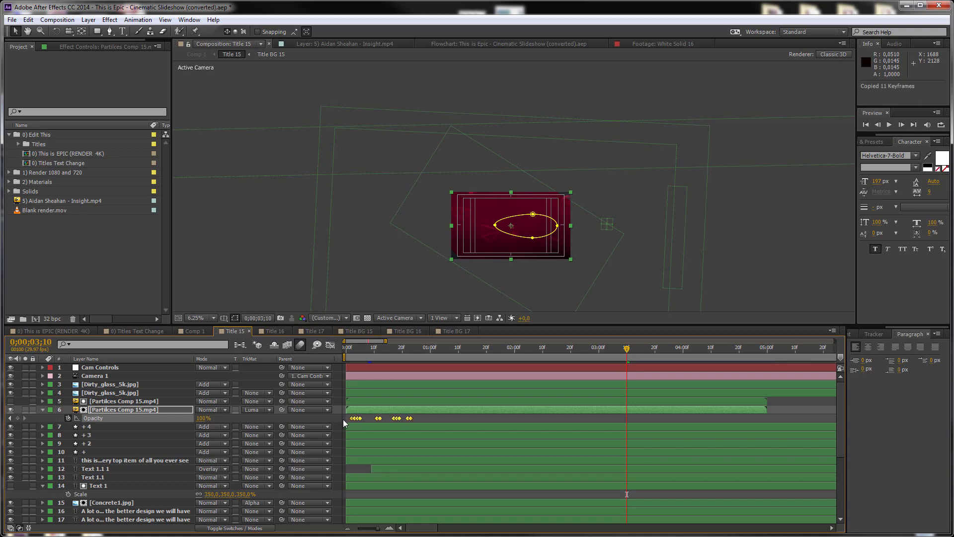
left_click(358, 346)
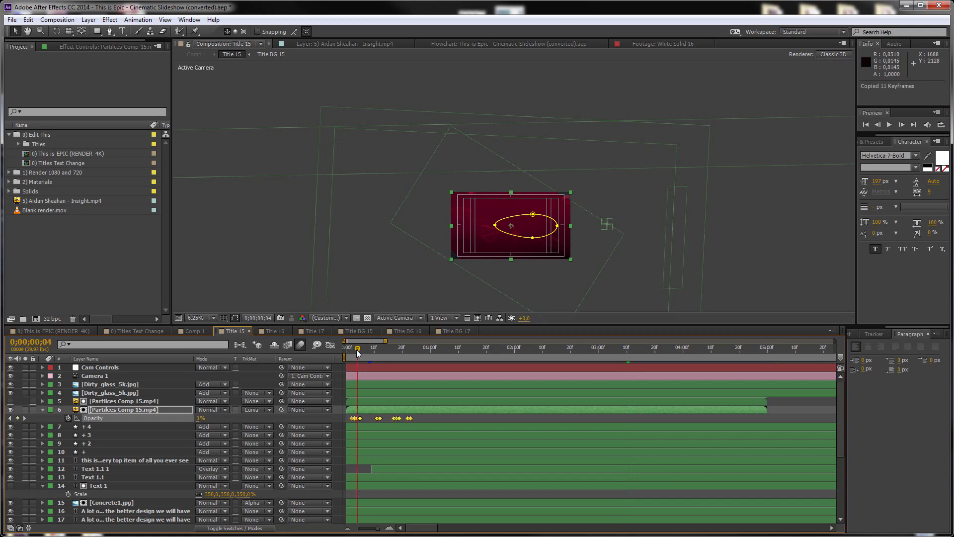
Paste the flicker keyframes onto Text 1's opacity at 0:00 in Title 16 and check playback.
left_click(273, 330)
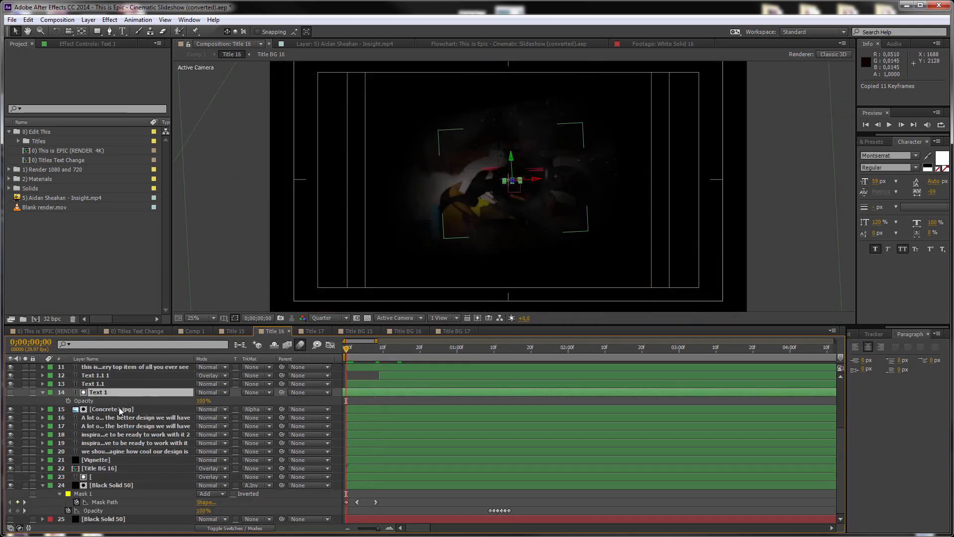
key("ctrl+v")
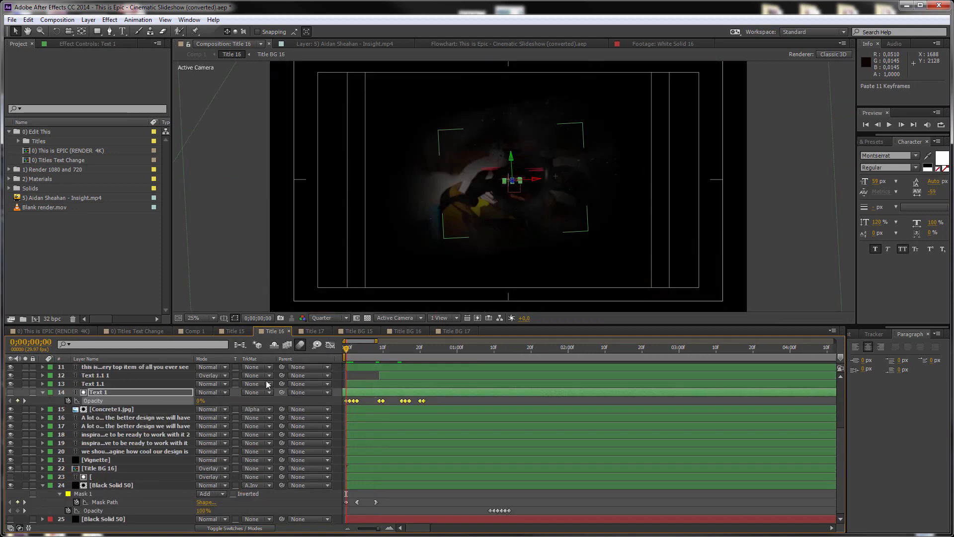
left_click(380, 347)
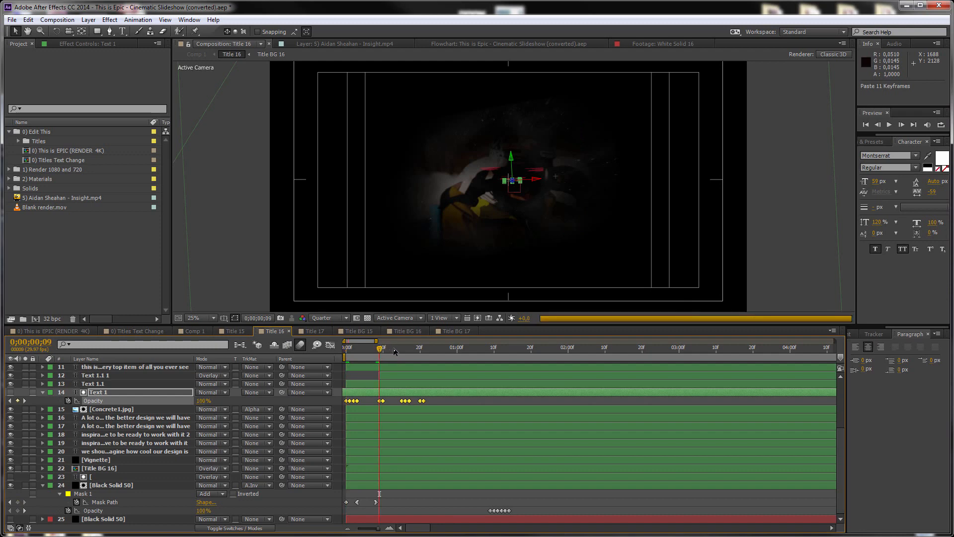